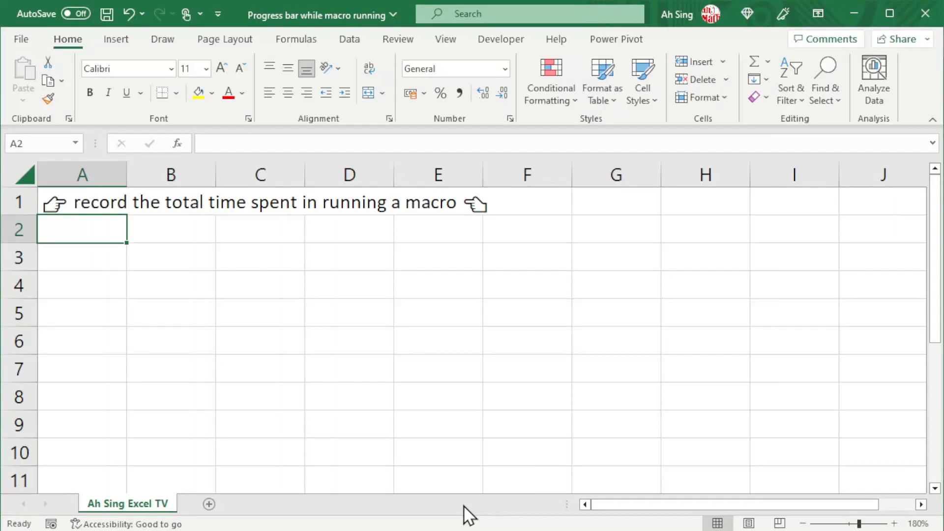
Launch the Visual Basic editor from the Developer ribbon.
{"action": "left_click", "coordinate": [500, 40]}
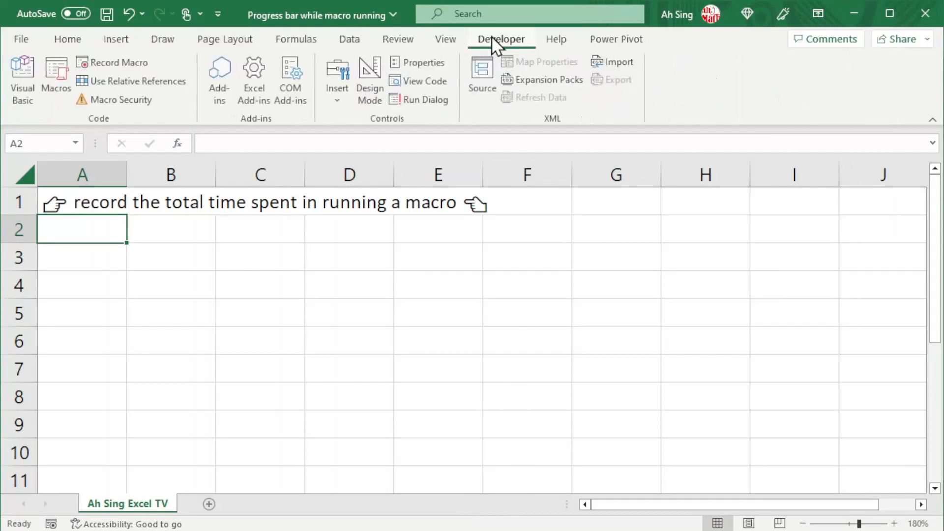
{"action": "left_click", "coordinate": [22, 71]}
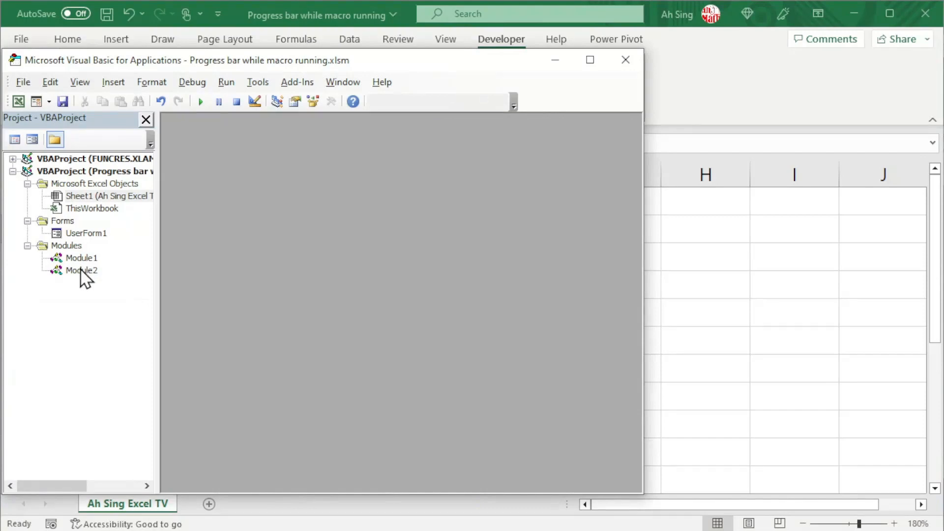
In Module2's ProgressBar macro, add 'Start = Timer' before the loop and 'Finish = Timer' after Beep.
{"action": "double_click", "coordinate": [81, 269]}
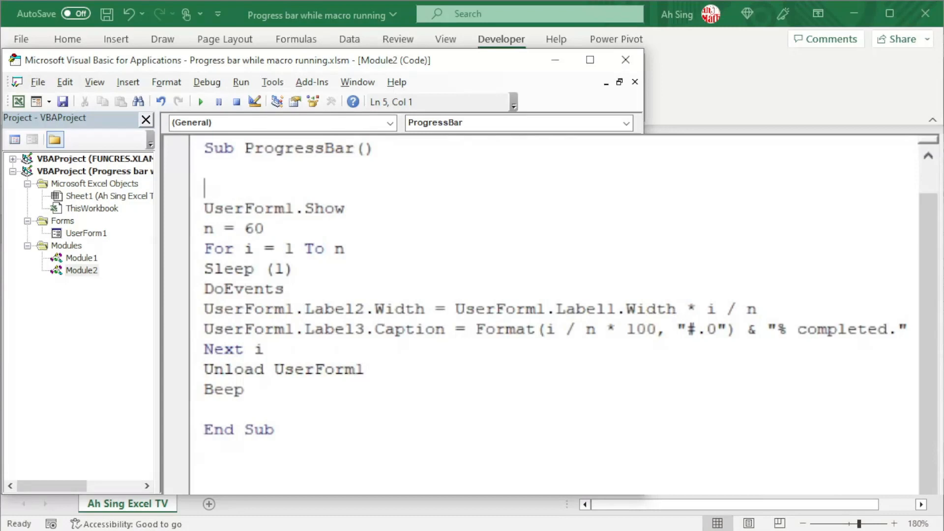
{"action": "type", "text": "Start"}
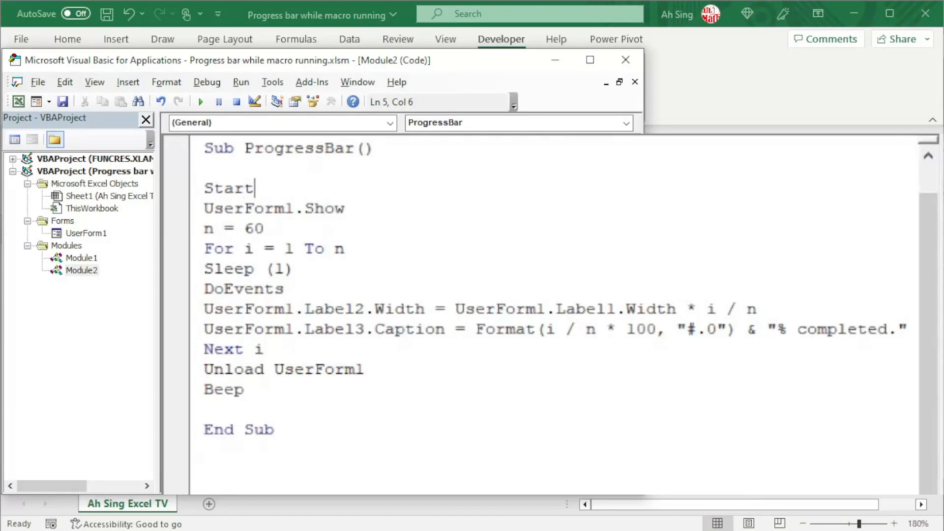
{"action": "type", "text": "=tim"}
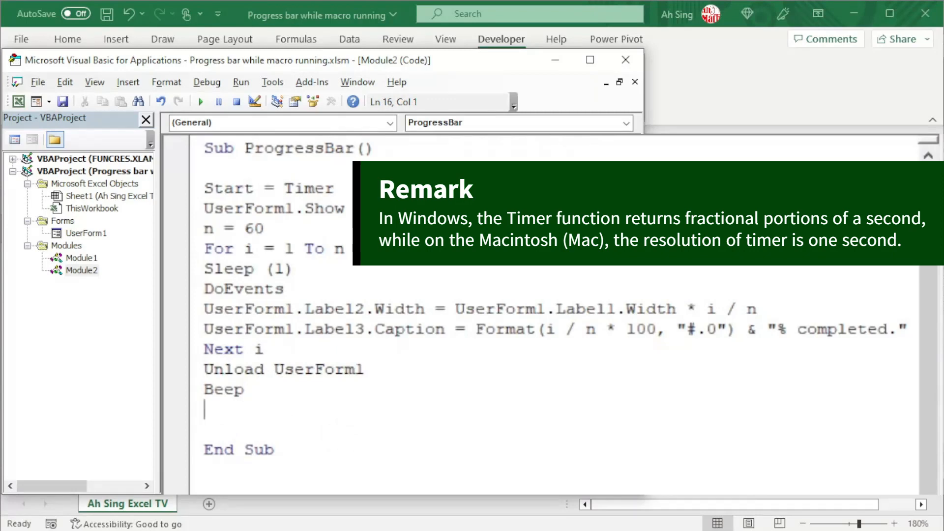
{"action": "type", "text": "end"}
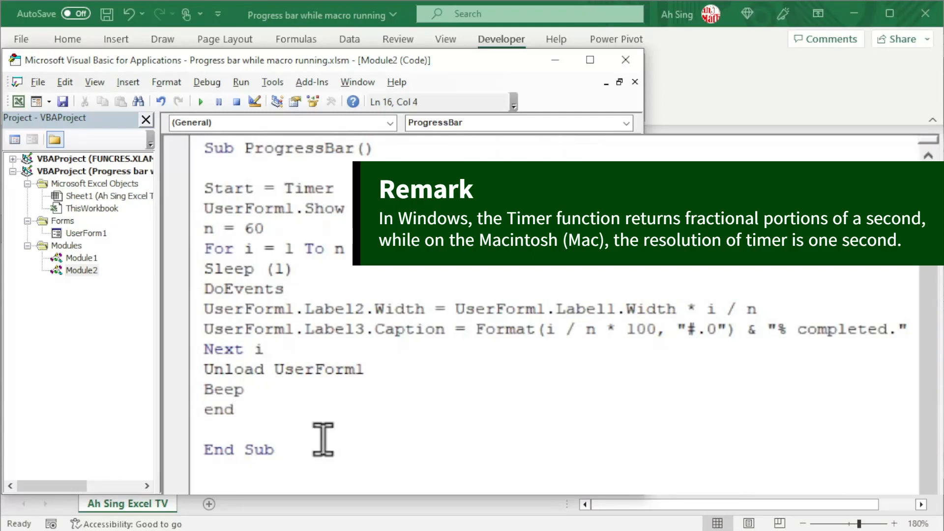
{"action": "mouse_move", "coordinate": [234, 449]}
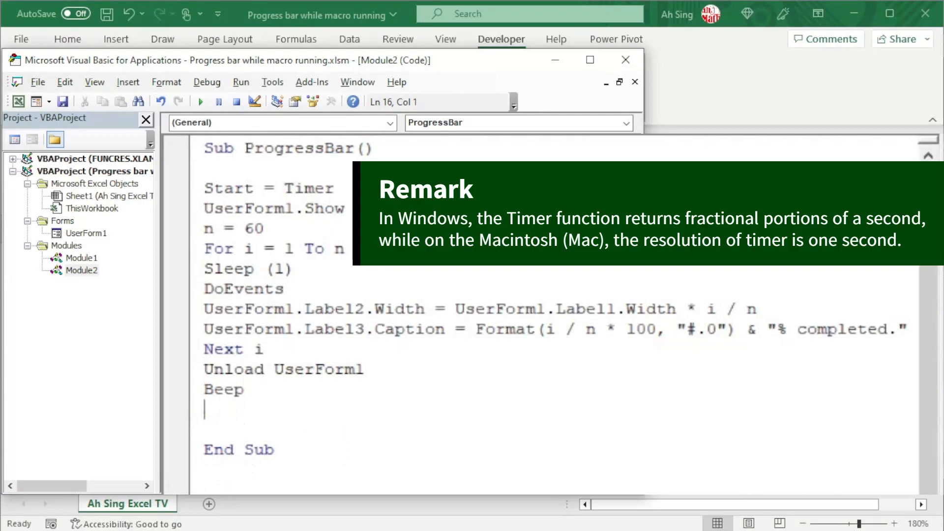
{"action": "type", "text": "Finish = Timer"}
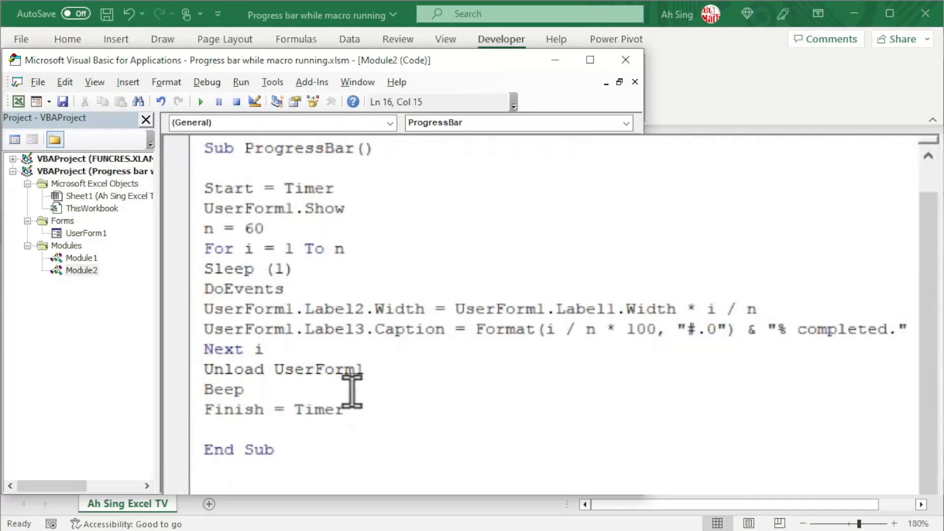
{"action": "mouse_move", "coordinate": [365, 420]}
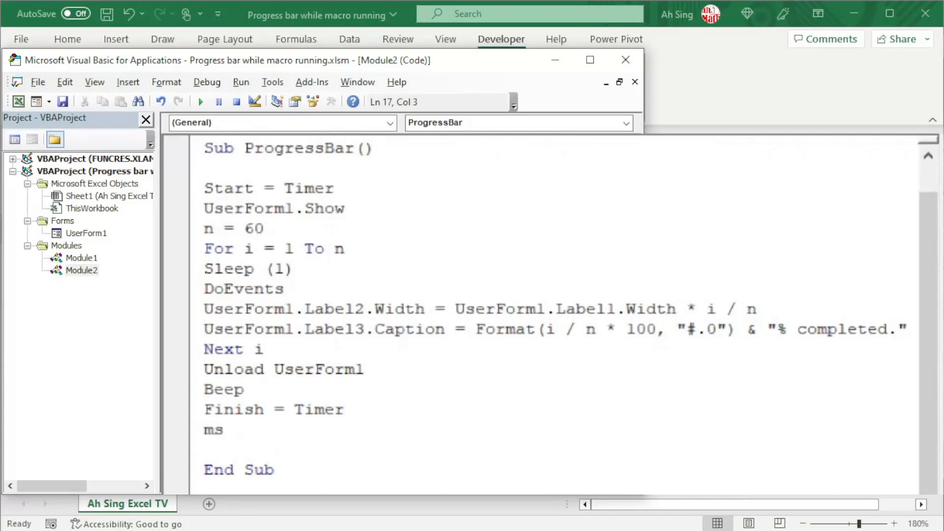
Write msgbox("The total spent is " & Finish - Start below Finish = Timer.
{"action": "type", "text": "msgbox("}
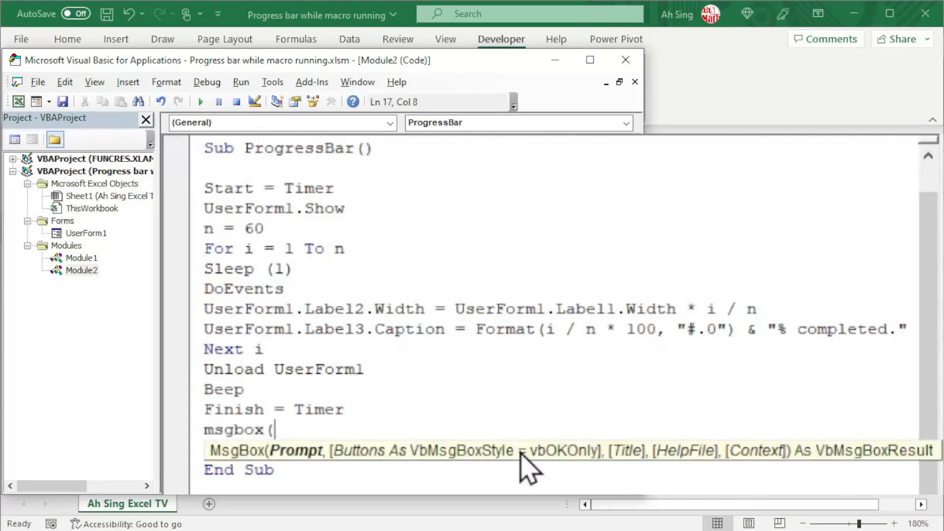
{"action": "type", "text": "\""}
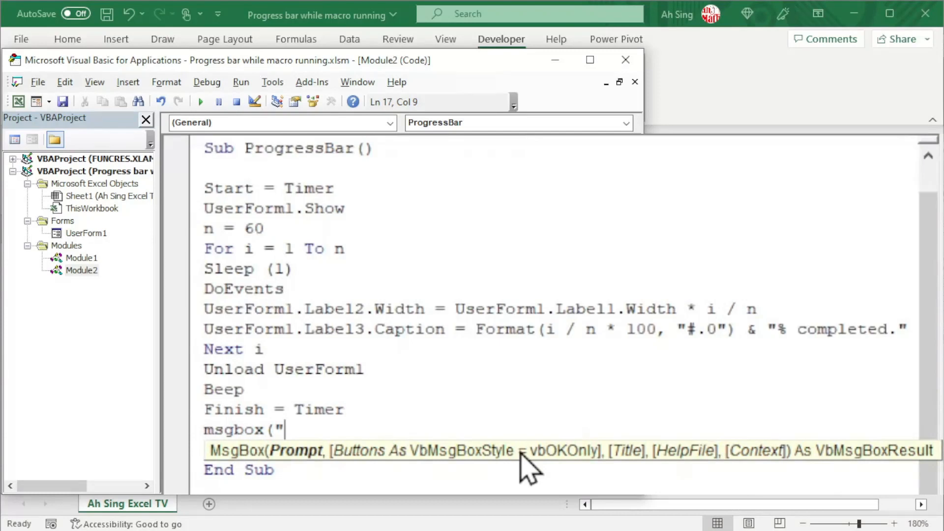
{"action": "type", "text": "The"}
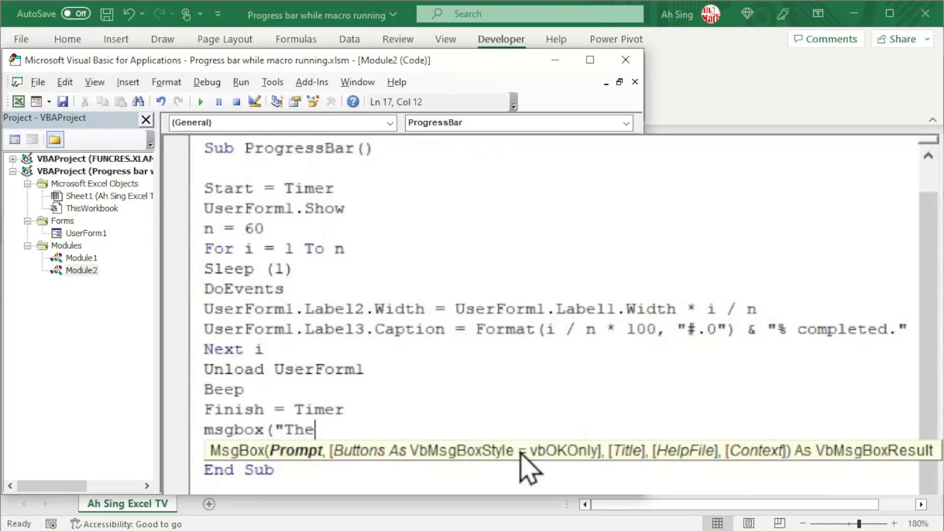
{"action": "type", "text": "total spent is"}
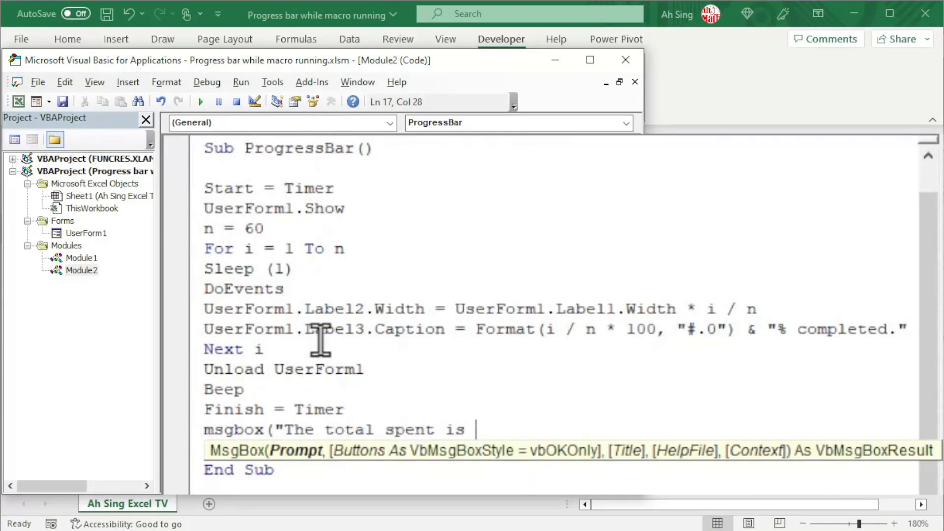
{"action": "mouse_move", "coordinate": [327, 336]}
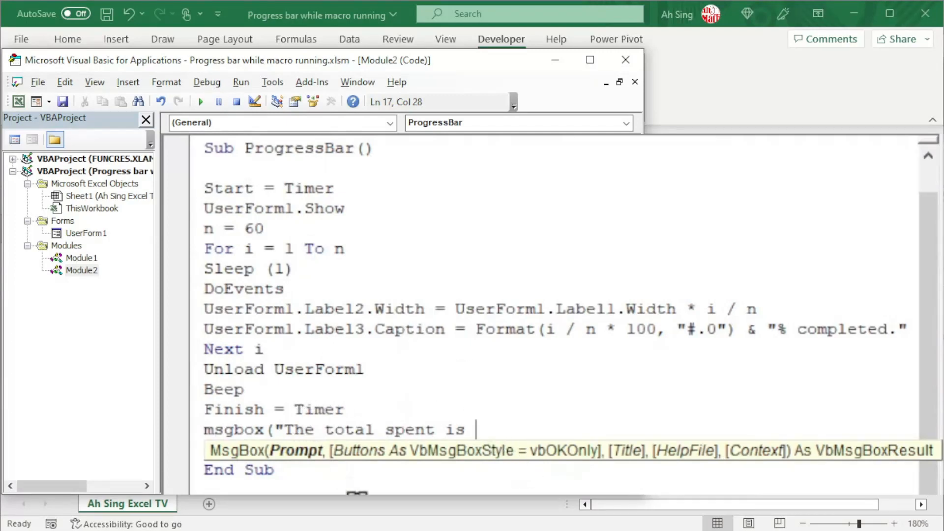
{"action": "type", "text": "\""}
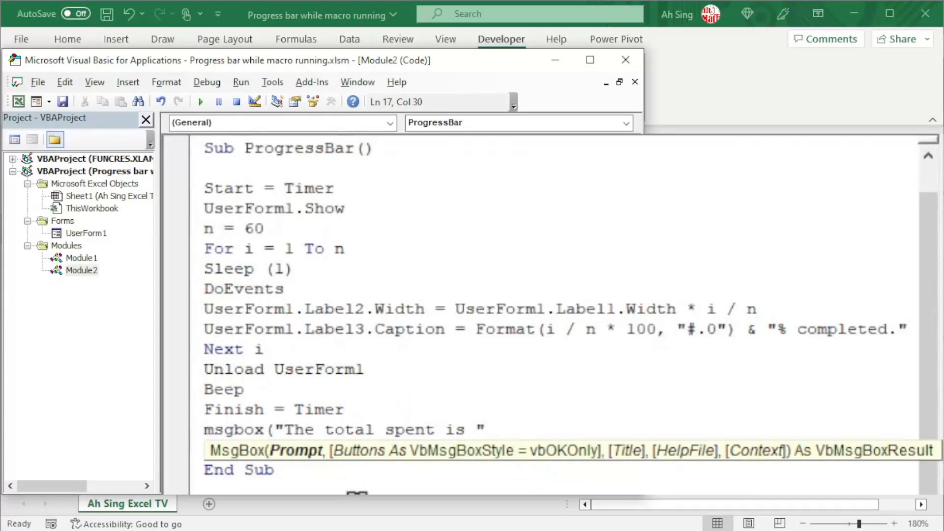
{"action": "type", "text": "&"}
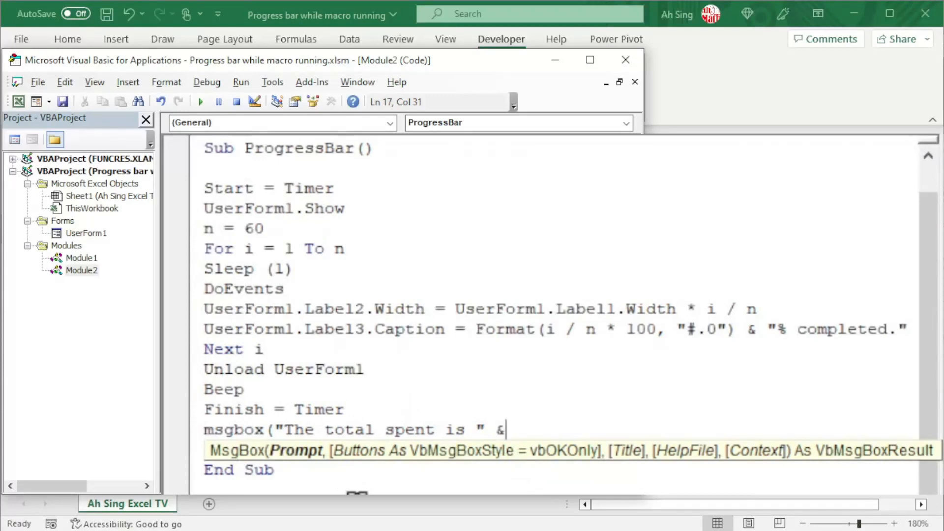
{"action": "type", "text": "Finish -"}
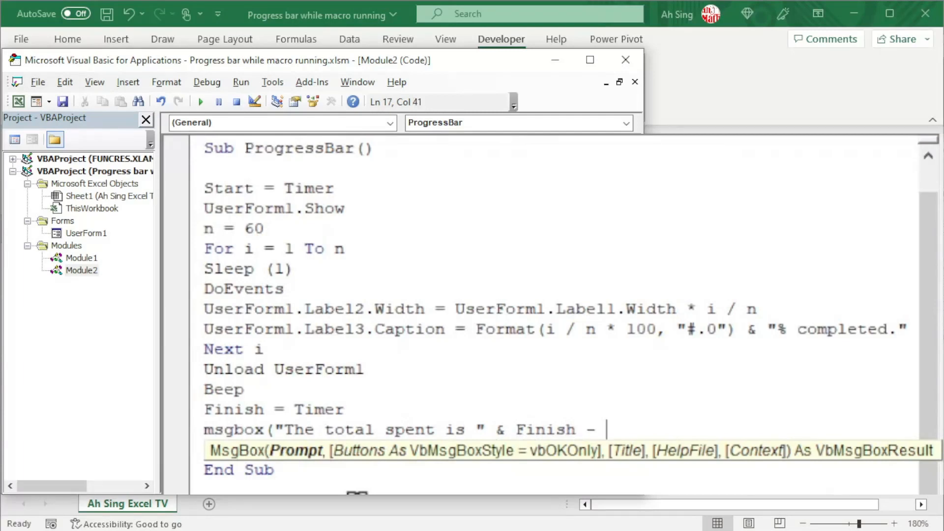
{"action": "type", "text": "Start"}
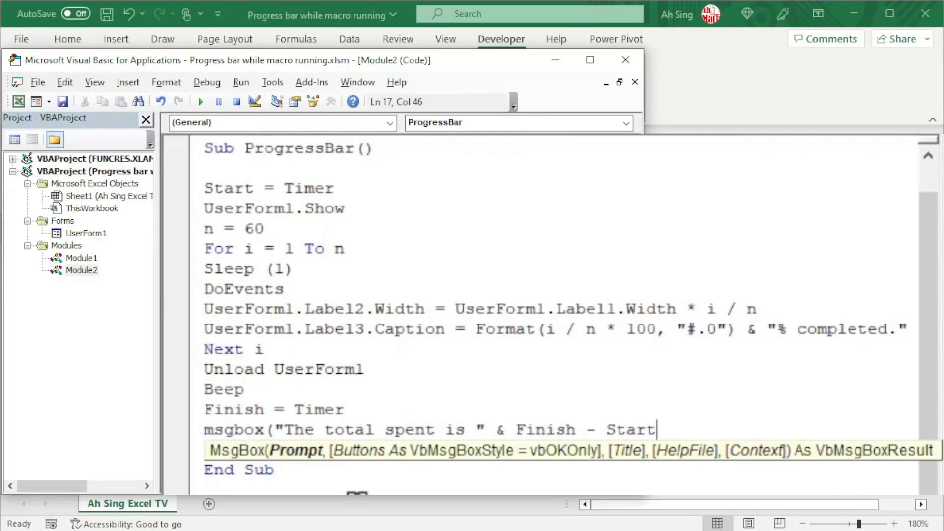
Wrap the elapsed time by inserting format( before Finish.
{"action": "left_click", "coordinate": [519, 431]}
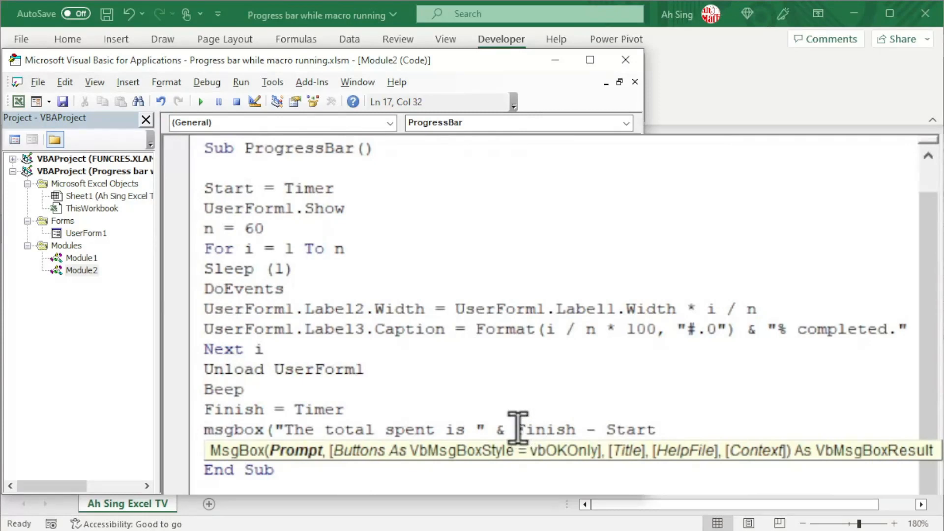
{"action": "type", "text": "for"}
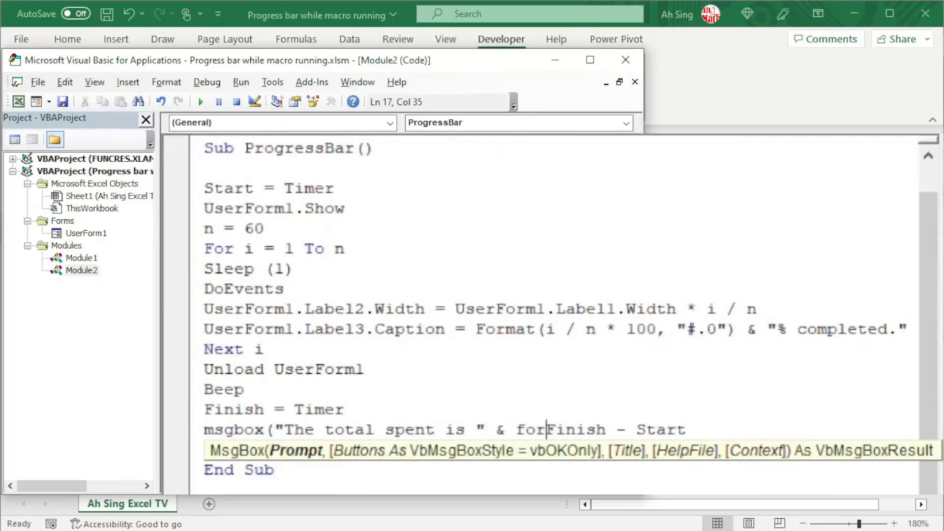
{"action": "type", "text": "format("}
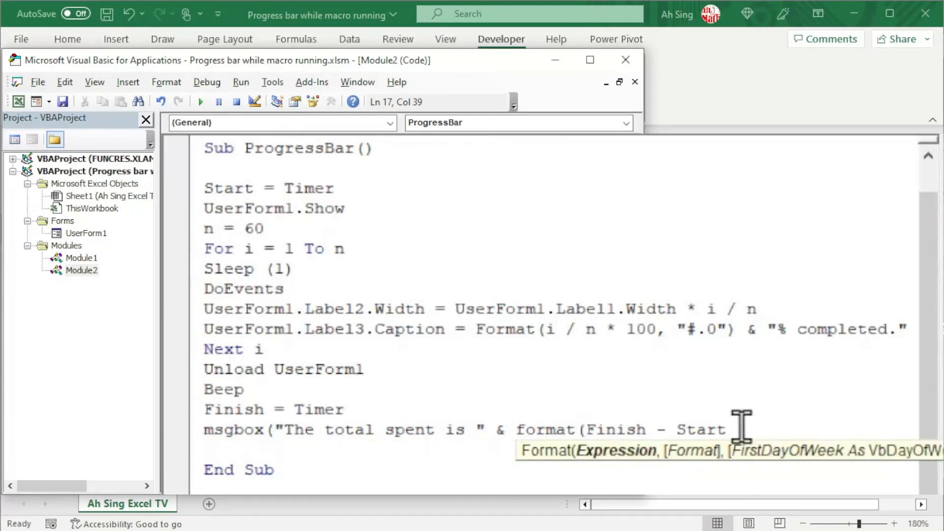
Finish the line as format(Finish - Start, "0.#0") & " seconds.").
{"action": "type", "text": ","}
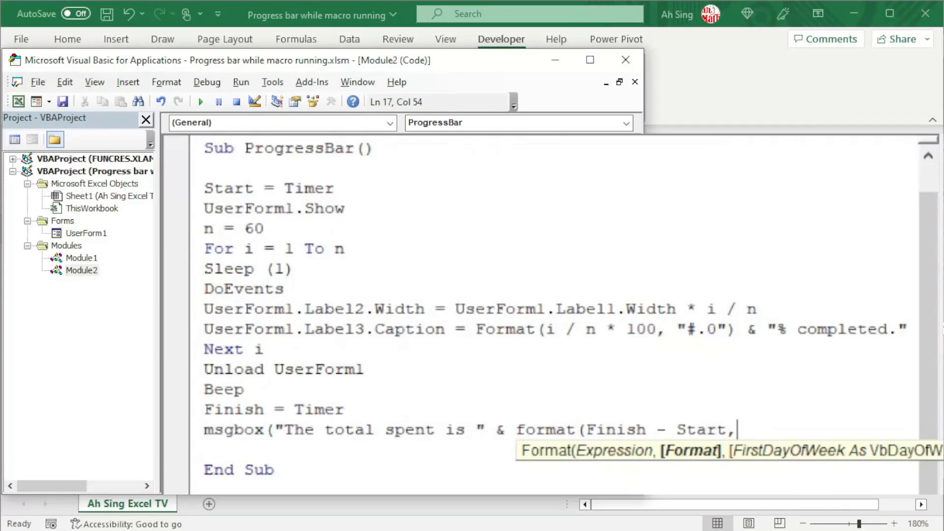
{"action": "type", "text": "\""}
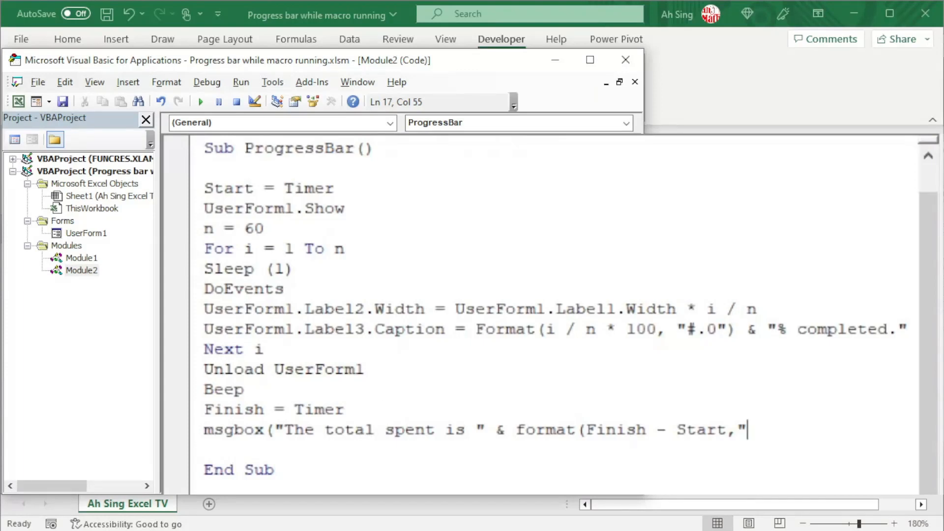
{"action": "type", "text": "0."}
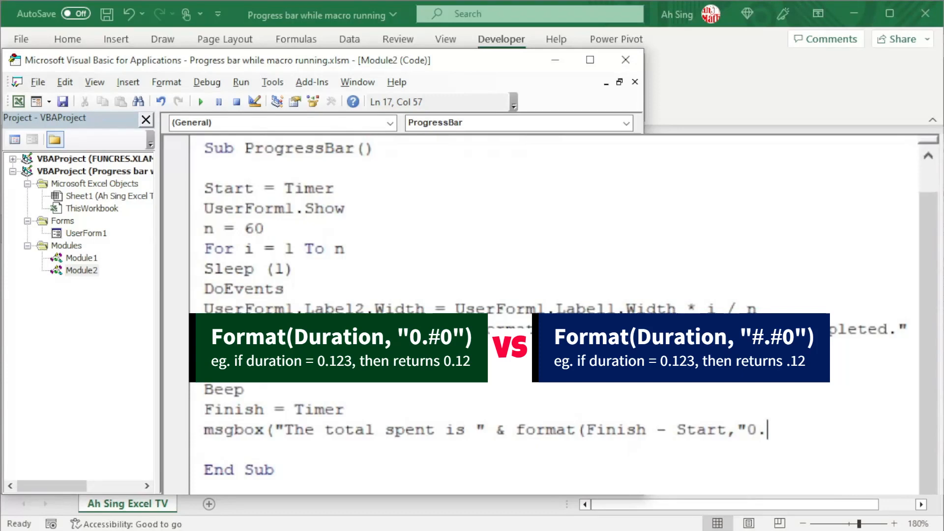
{"action": "type", "text": "#"}
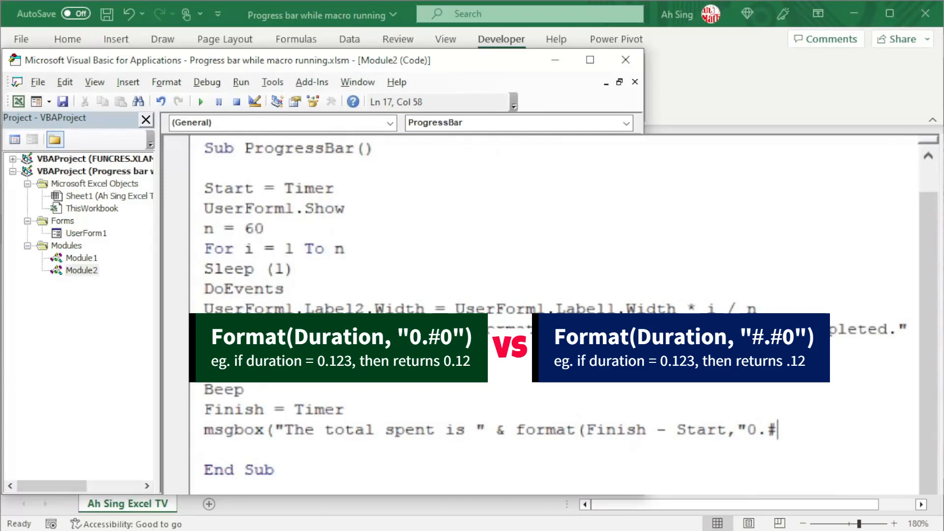
{"action": "type", "text": "0"}
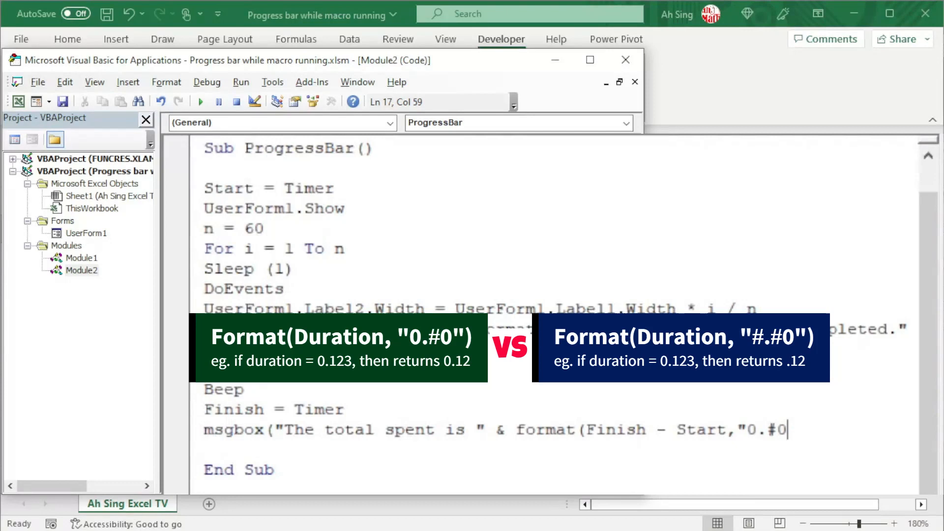
{"action": "type", "text": "\") & \" seconds"}
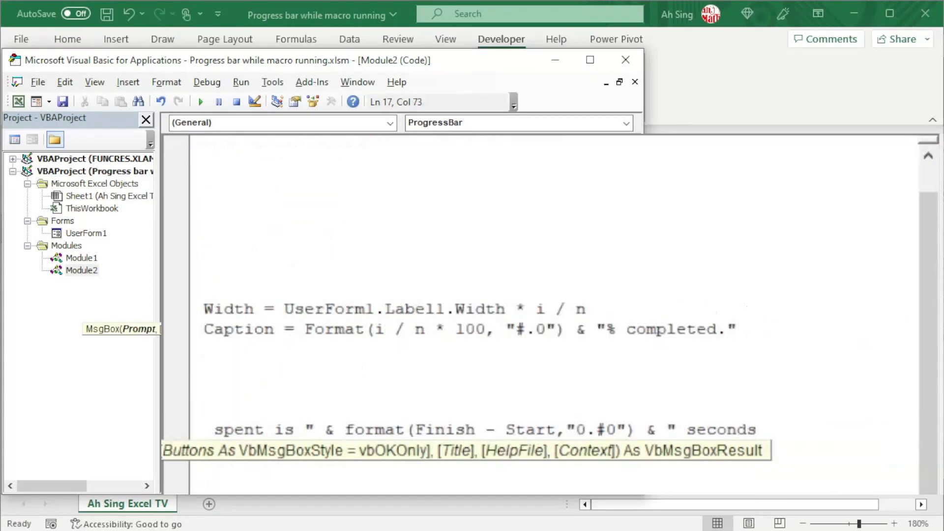
{"action": "type", "text": ".\""}
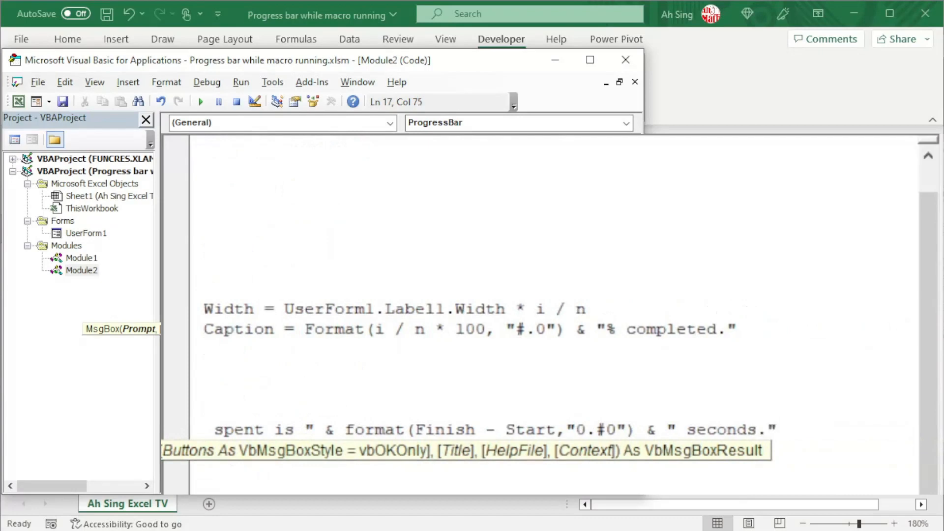
{"action": "type", "text": ")"}
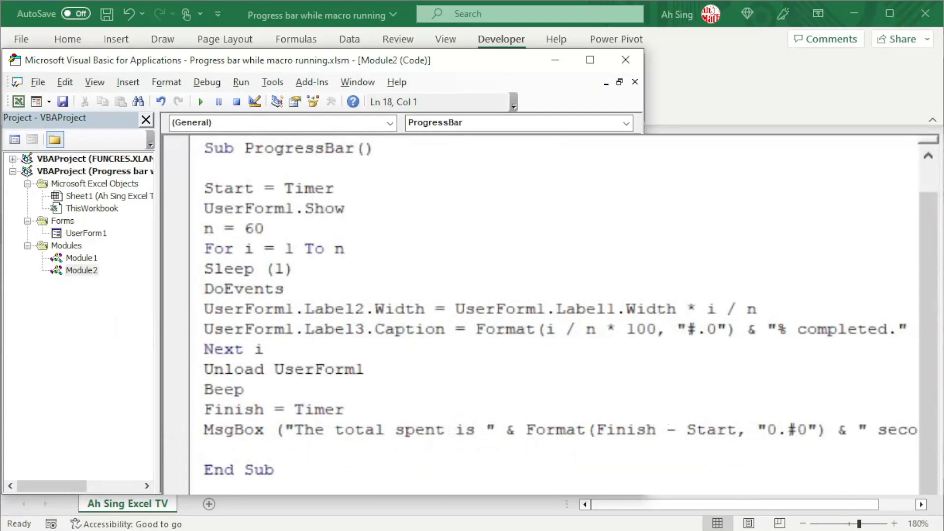
Run the macro, dismissing the "The total spent is 1.00 seconds." message so the progress bar shows.
{"action": "left_click", "coordinate": [201, 101]}
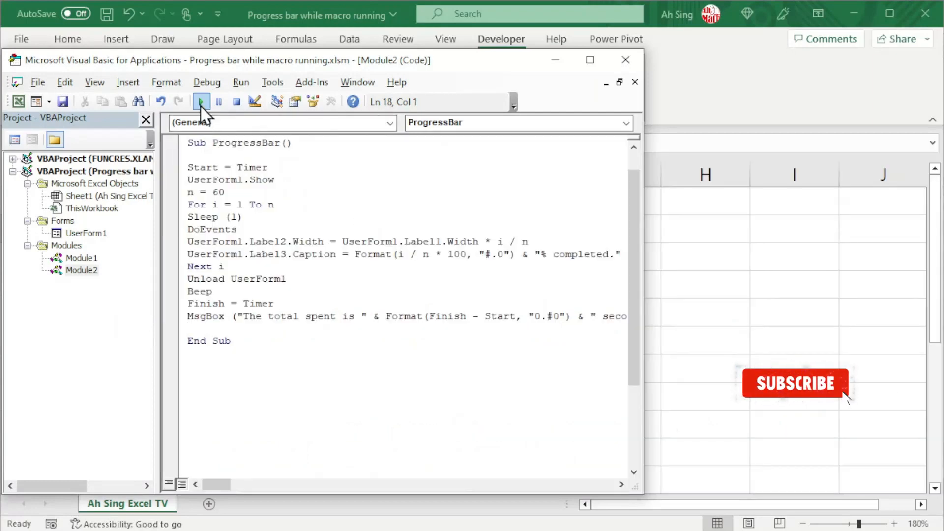
{"action": "left_click", "coordinate": [201, 101]}
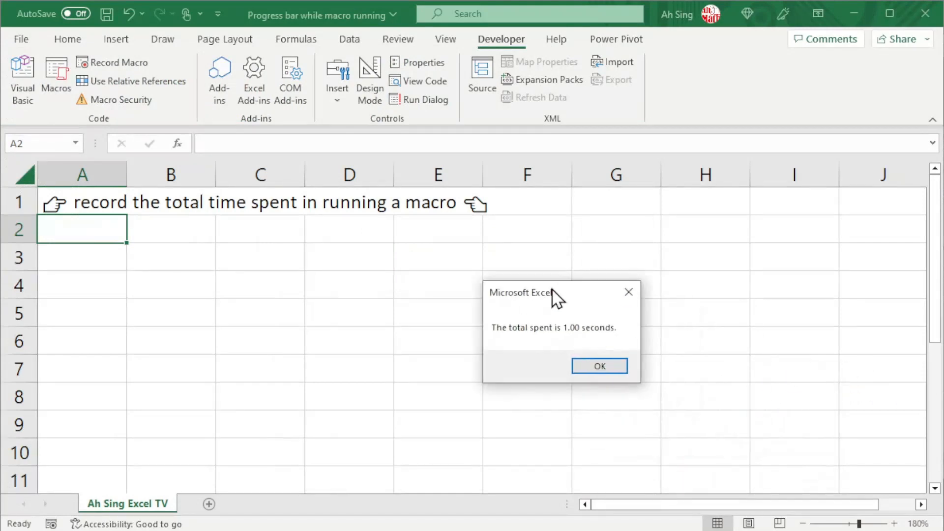
{"action": "left_click", "coordinate": [600, 366]}
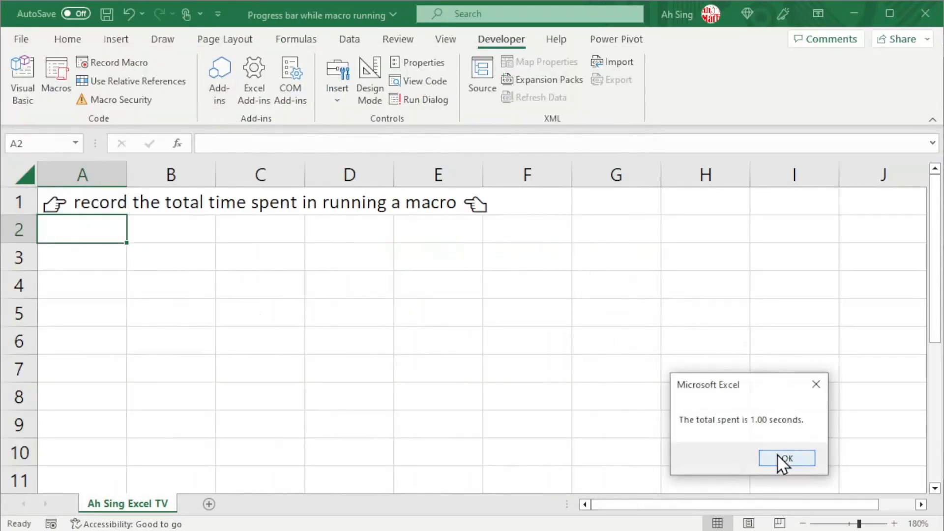
{"action": "left_click", "coordinate": [787, 457]}
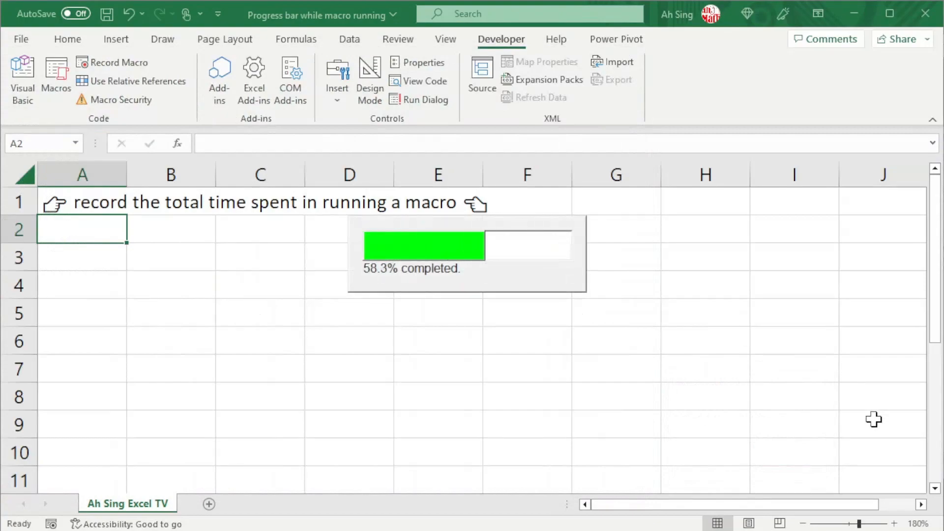